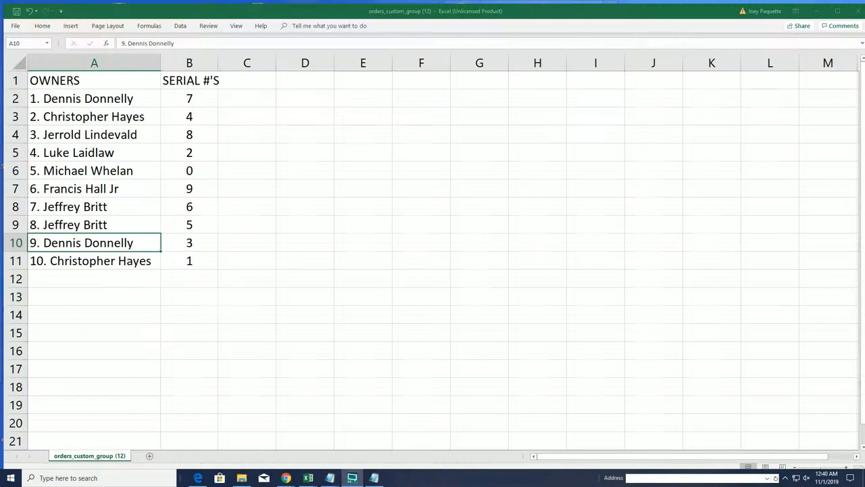
Select the ten numbered owner names in the OWNERS column to copy them.
drag(94, 98, 94, 244)
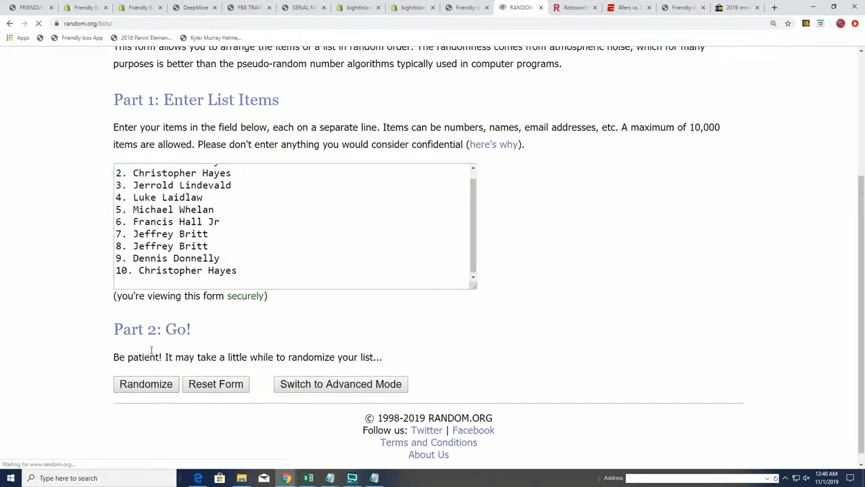
click(146, 384)
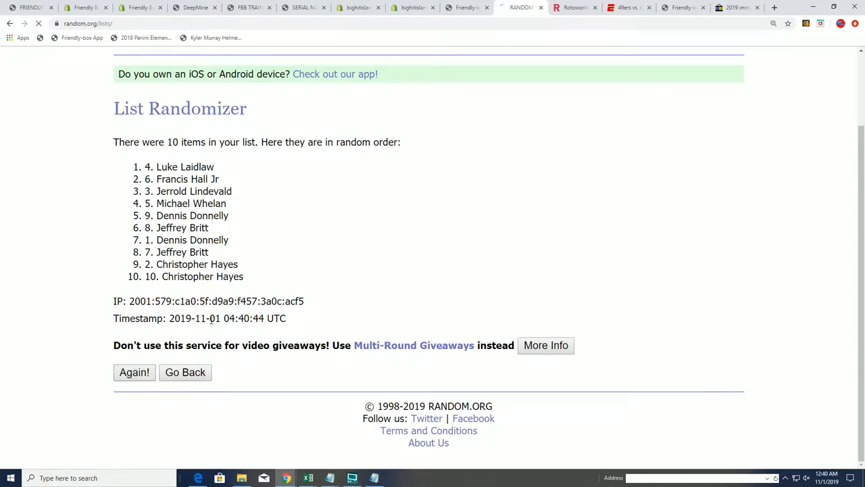
click(134, 373)
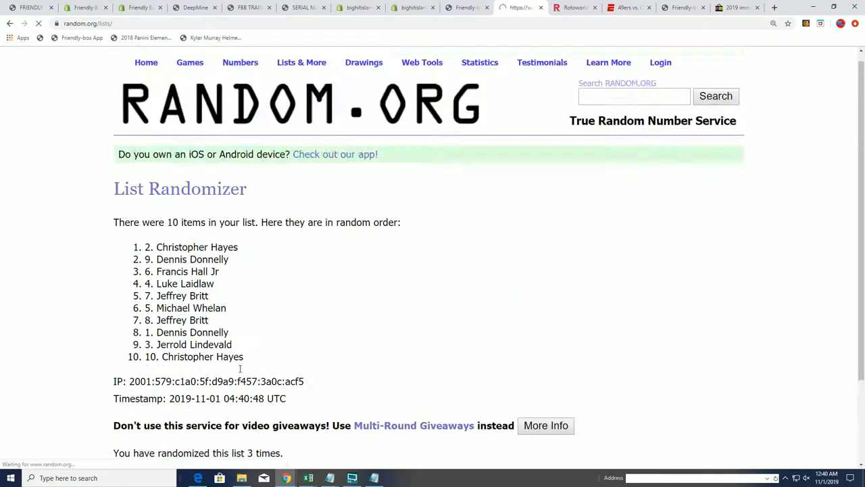
click(136, 373)
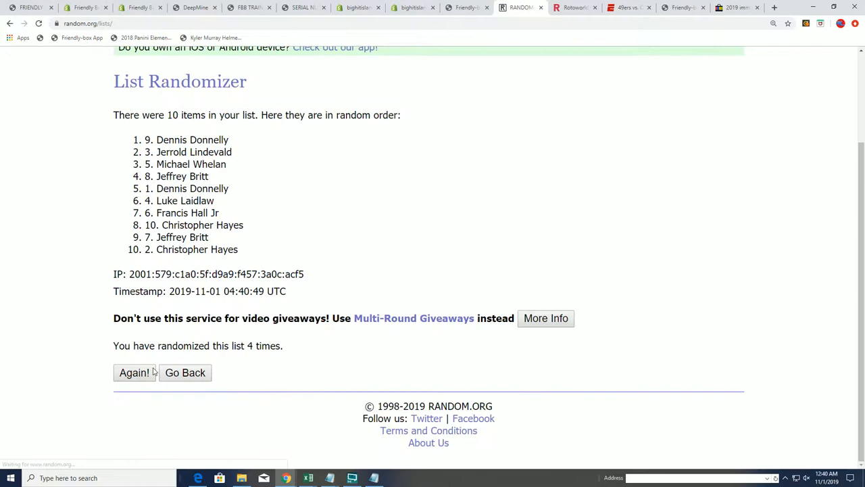
click(133, 373)
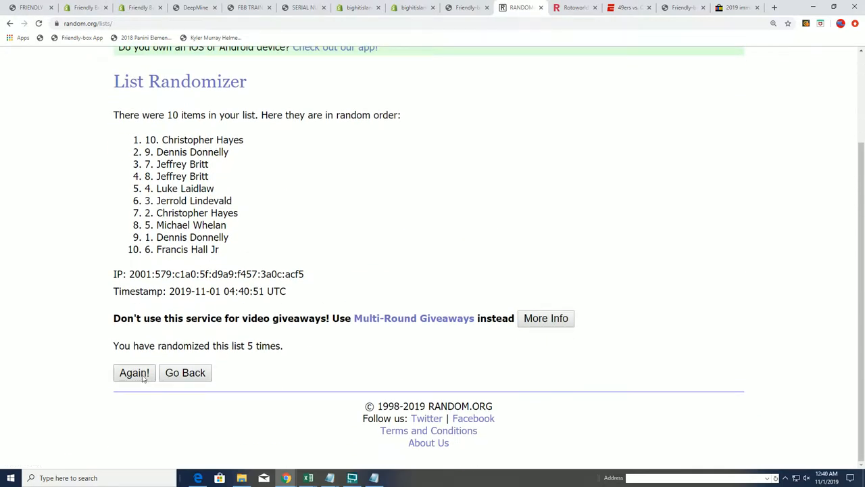
click(134, 373)
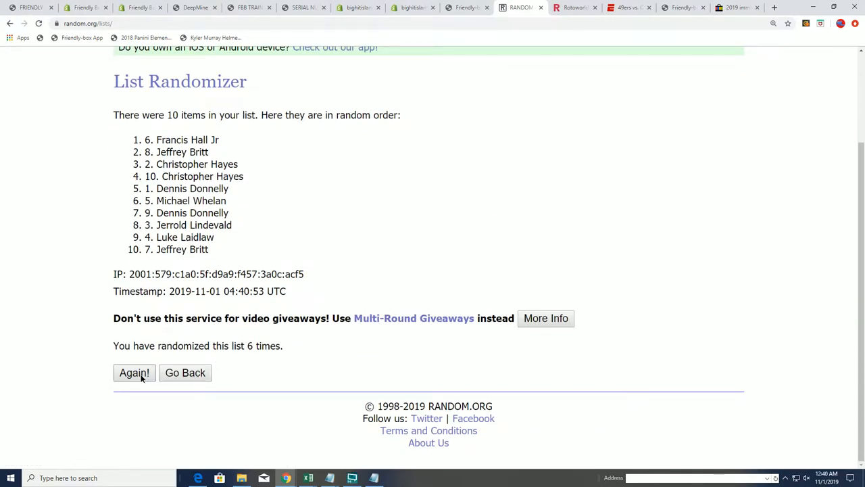
click(134, 374)
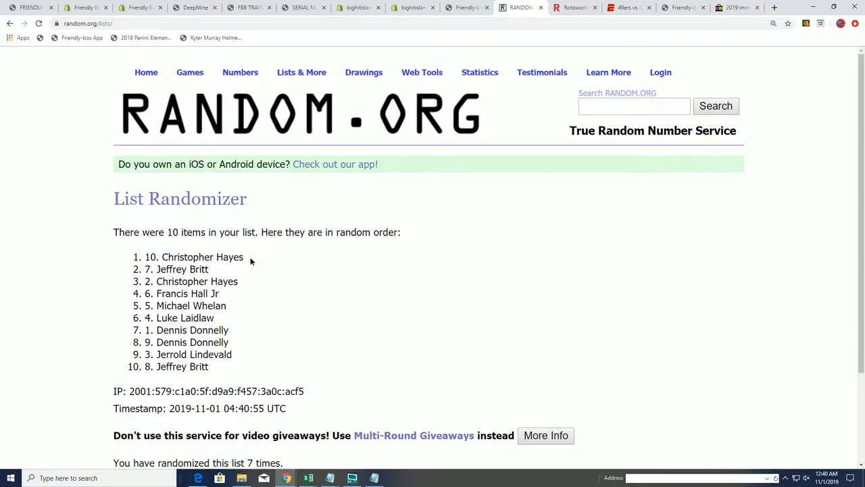
right_click(201, 257)
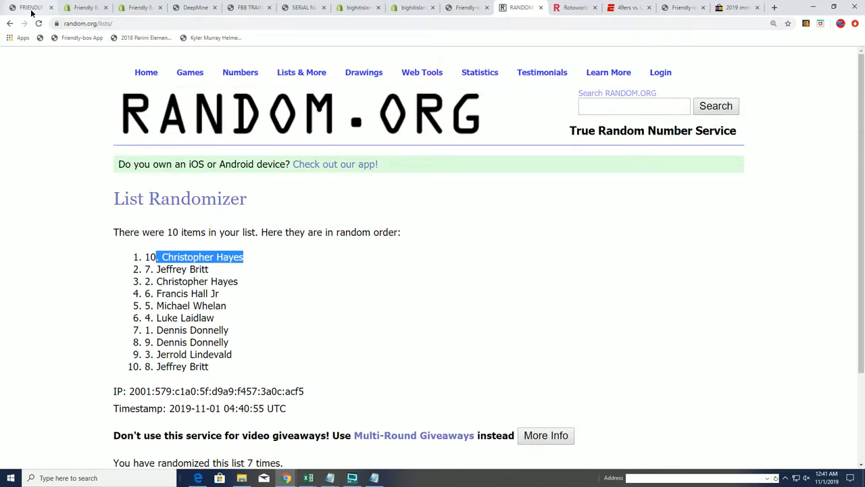
click(84, 8)
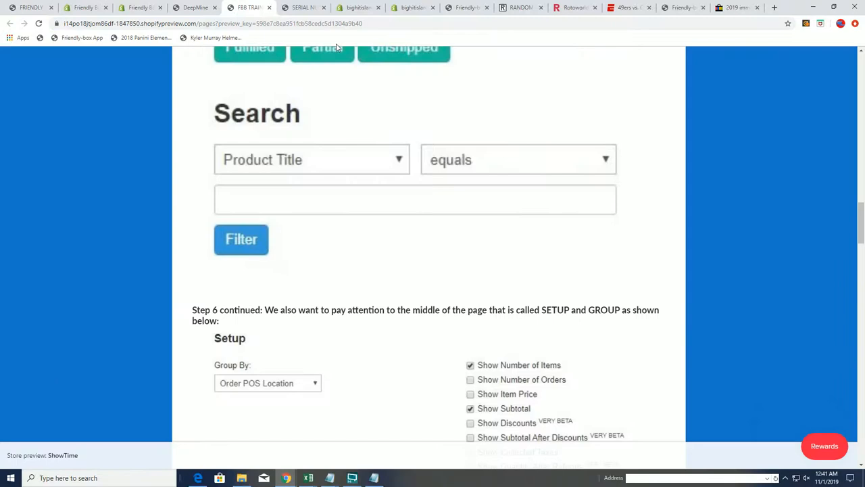
Switch to the Big Hit Island map page showing the numbered island regions.
click(309, 8)
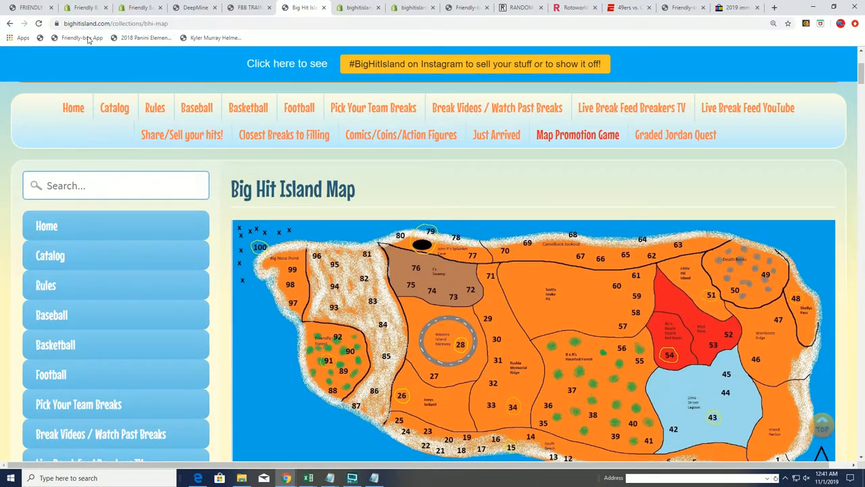
scroll(down, 3)
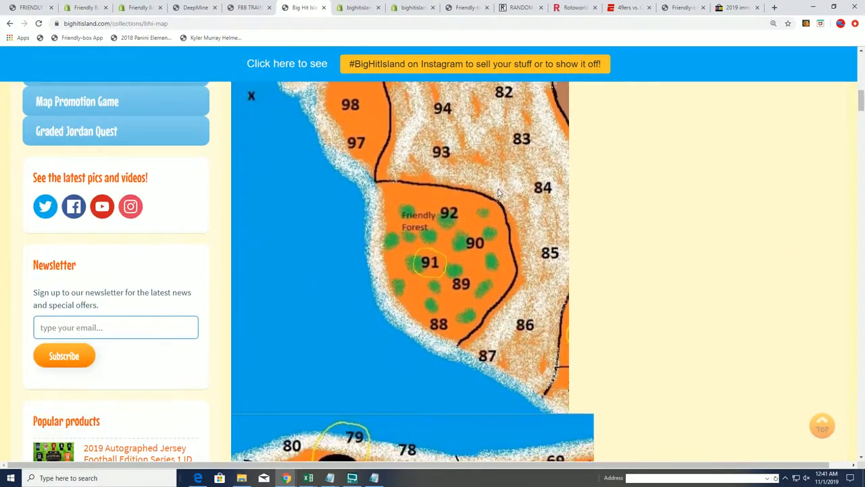
scroll(down, 3)
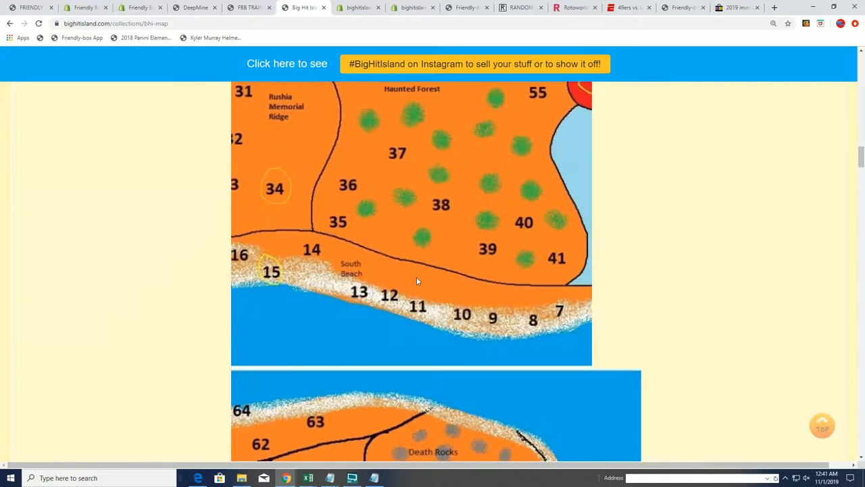
scroll(down, 3)
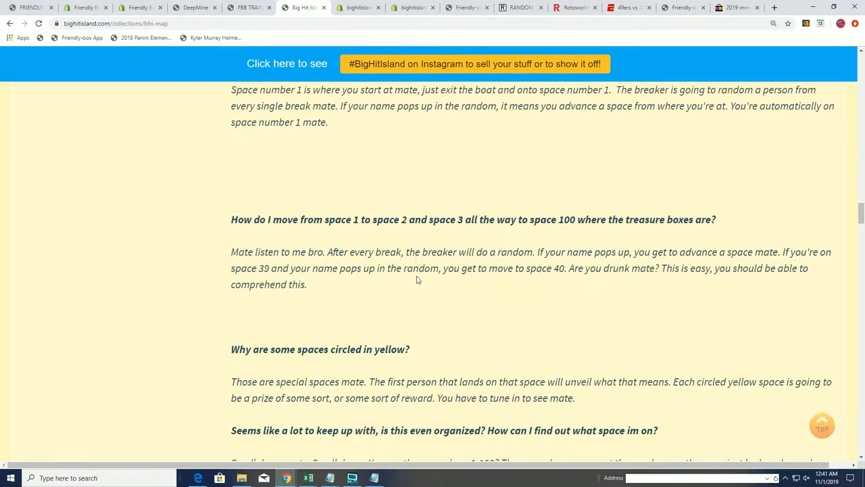
scroll(down, 3)
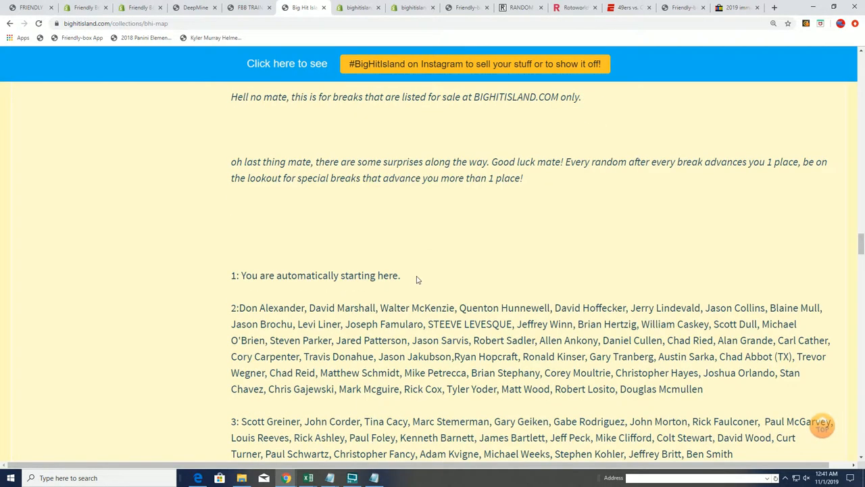
scroll(down, 3)
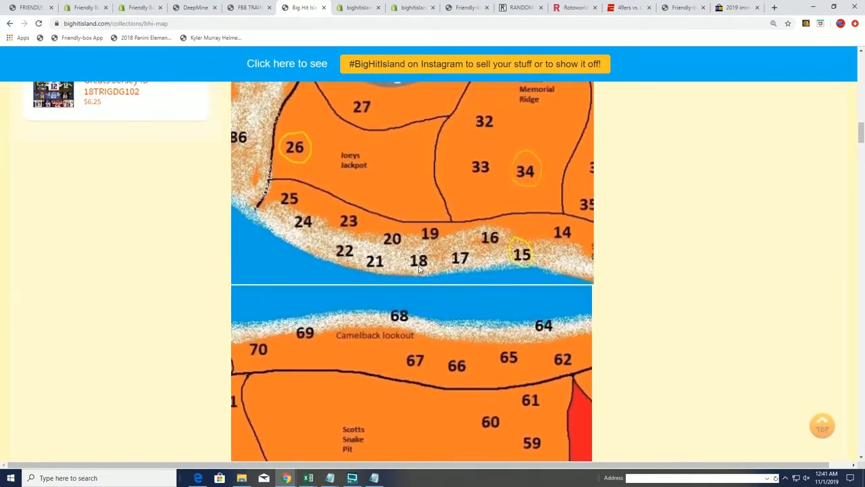
scroll(down, 3)
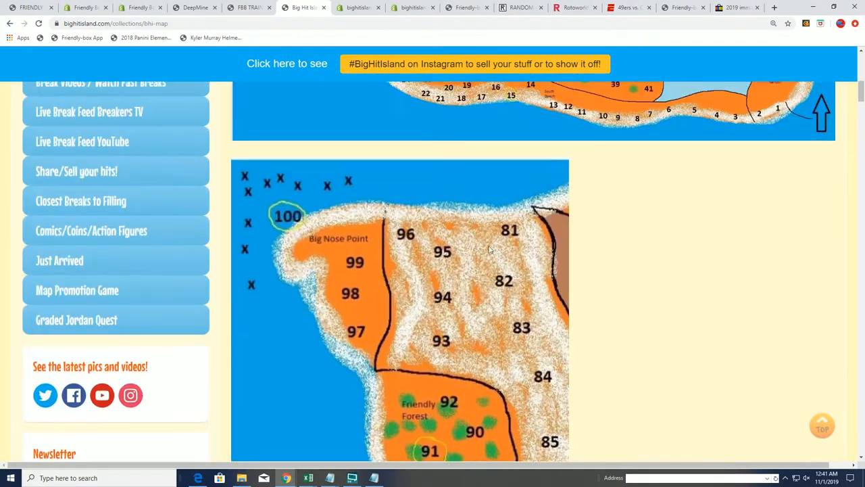